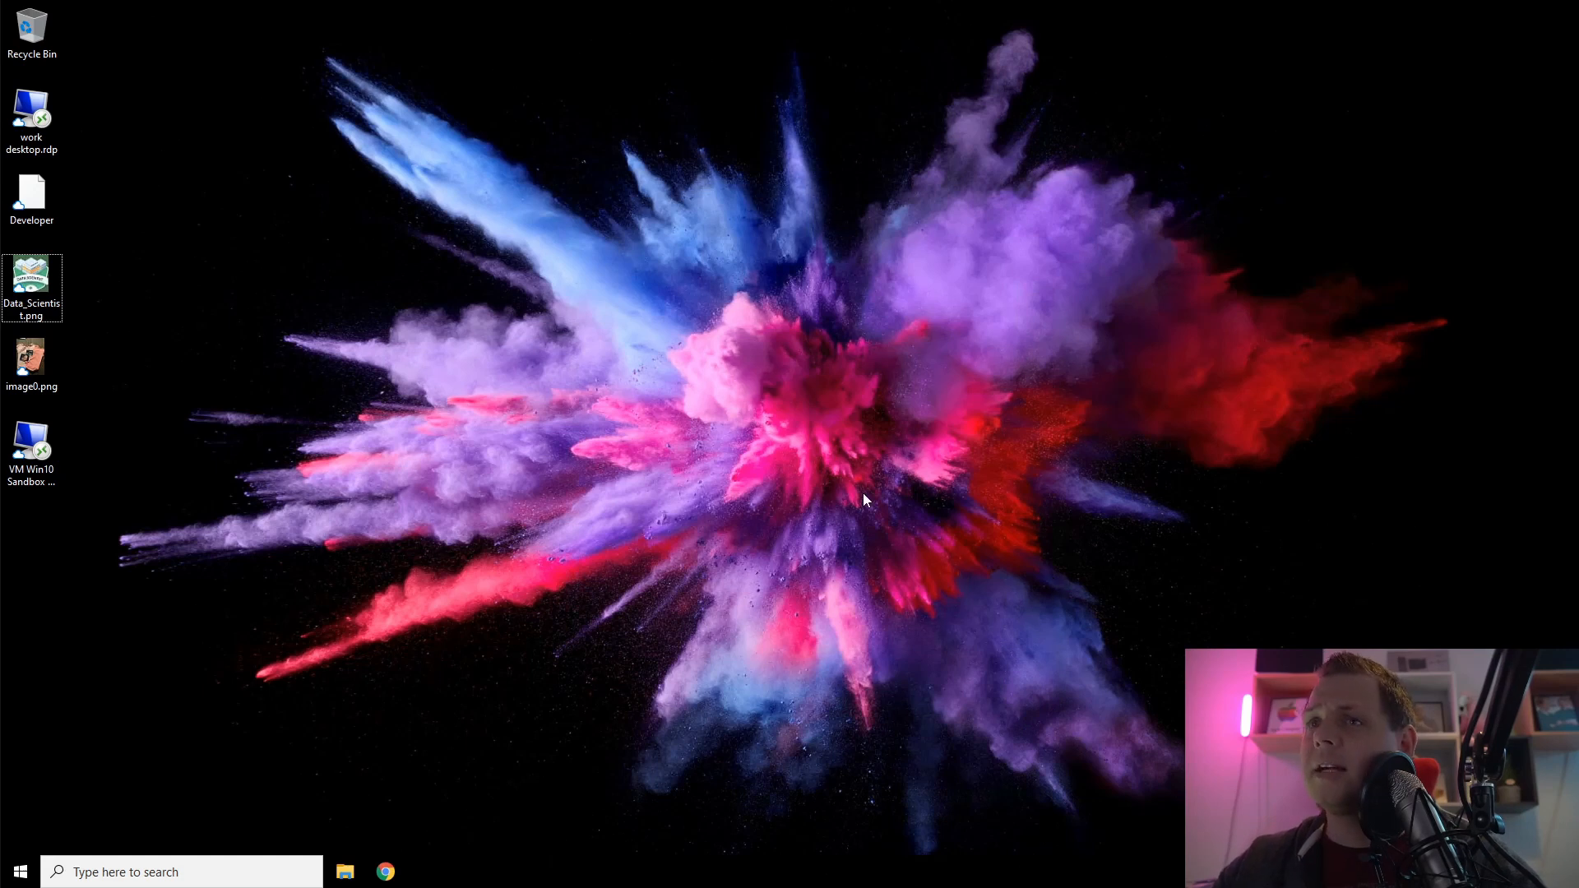
mouse_move(837, 506)
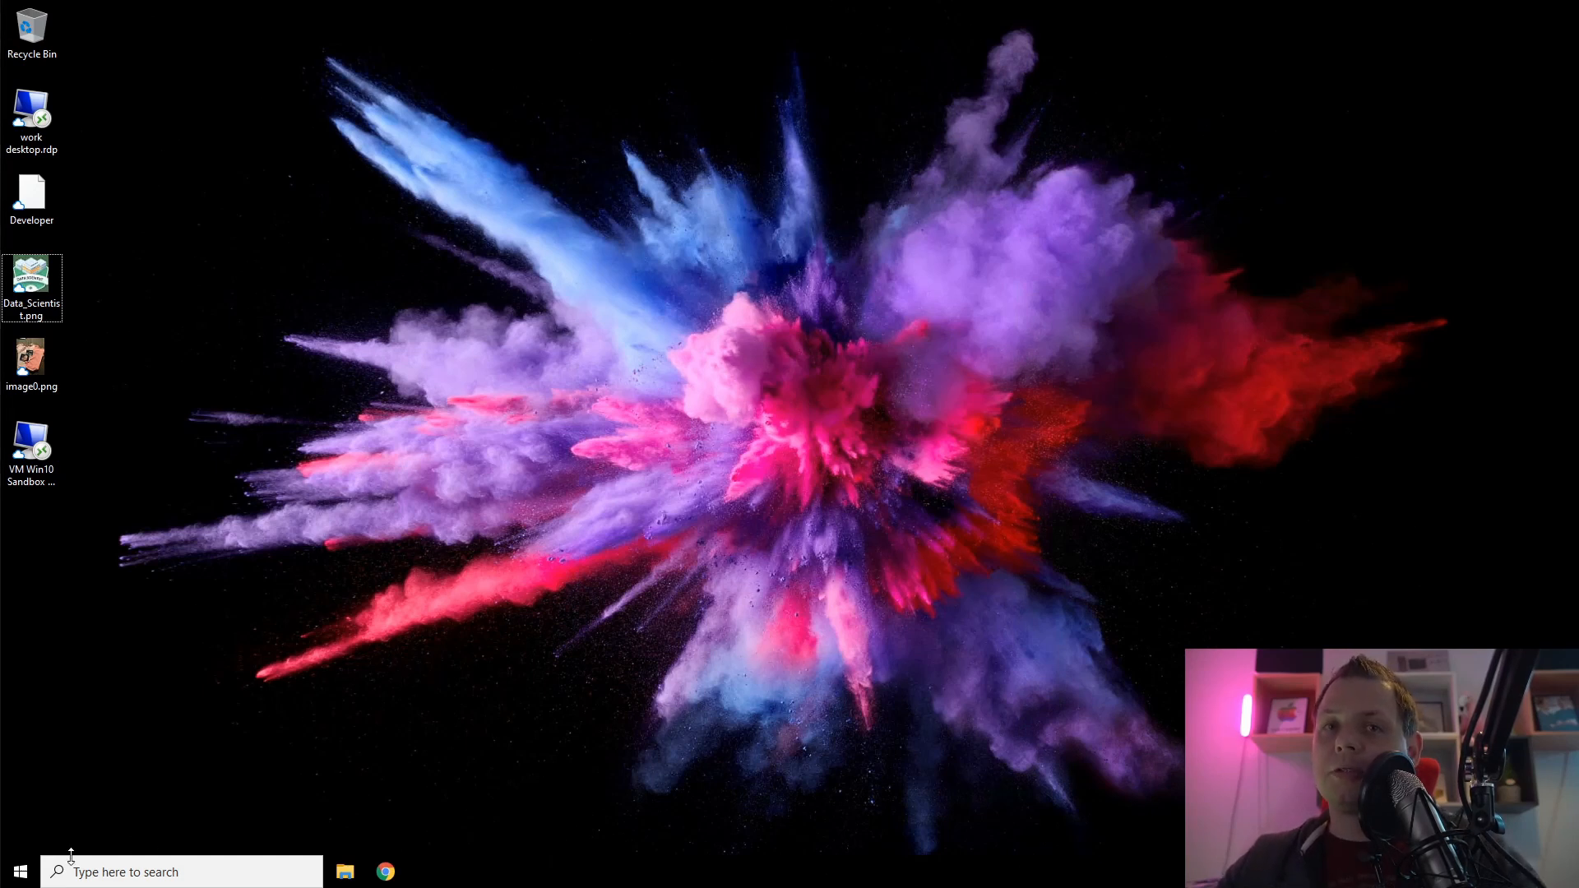
Step: Launch the Settings app by searching 'se' from the Start menu
click(18, 871)
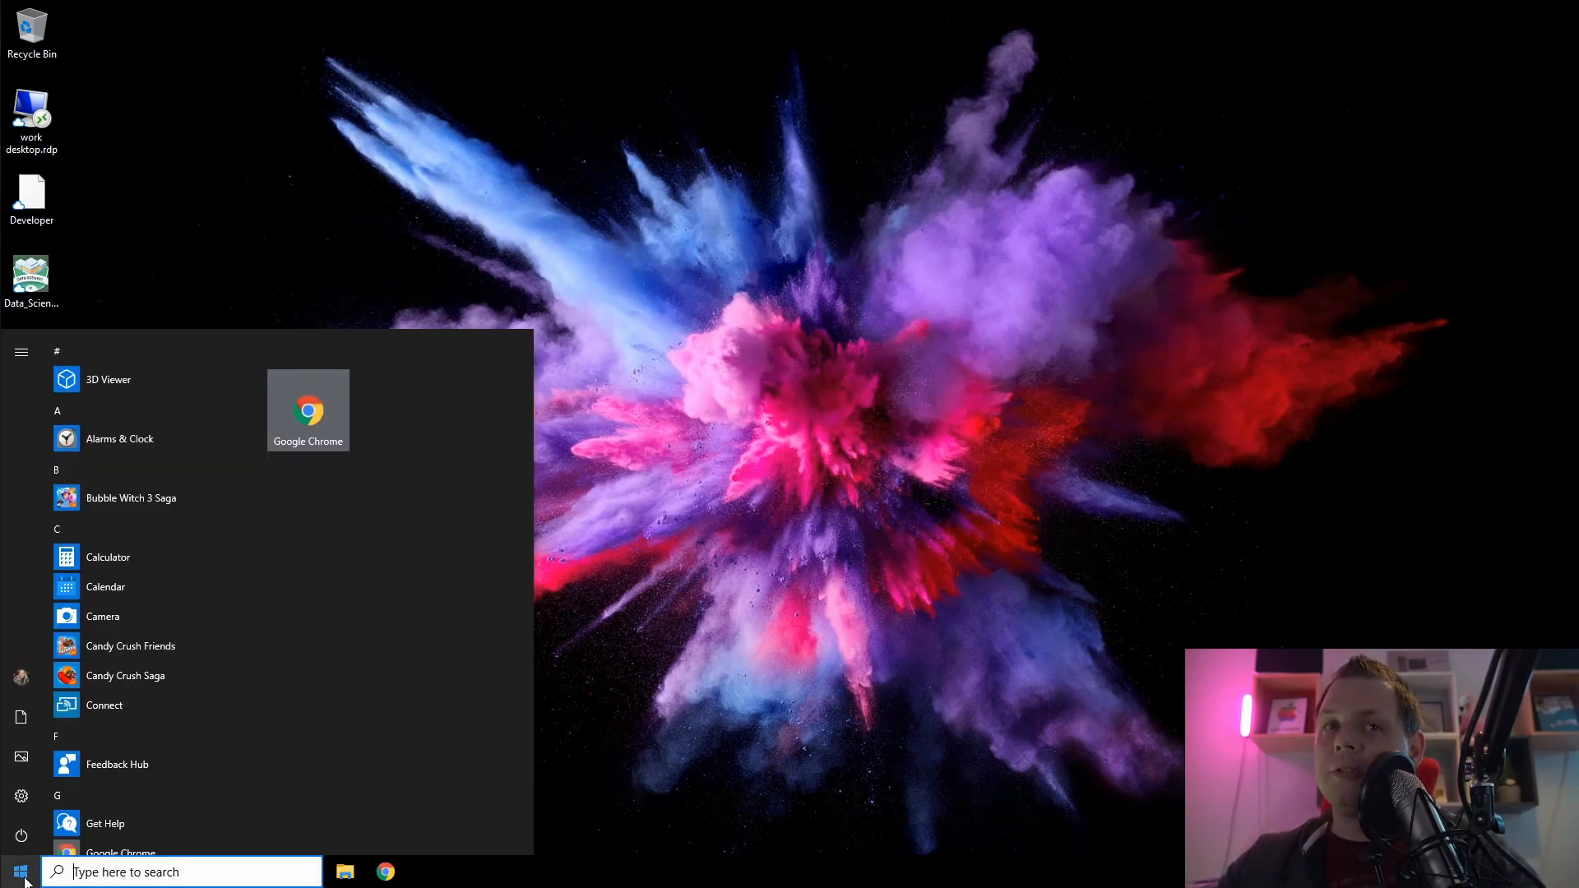
text(se)
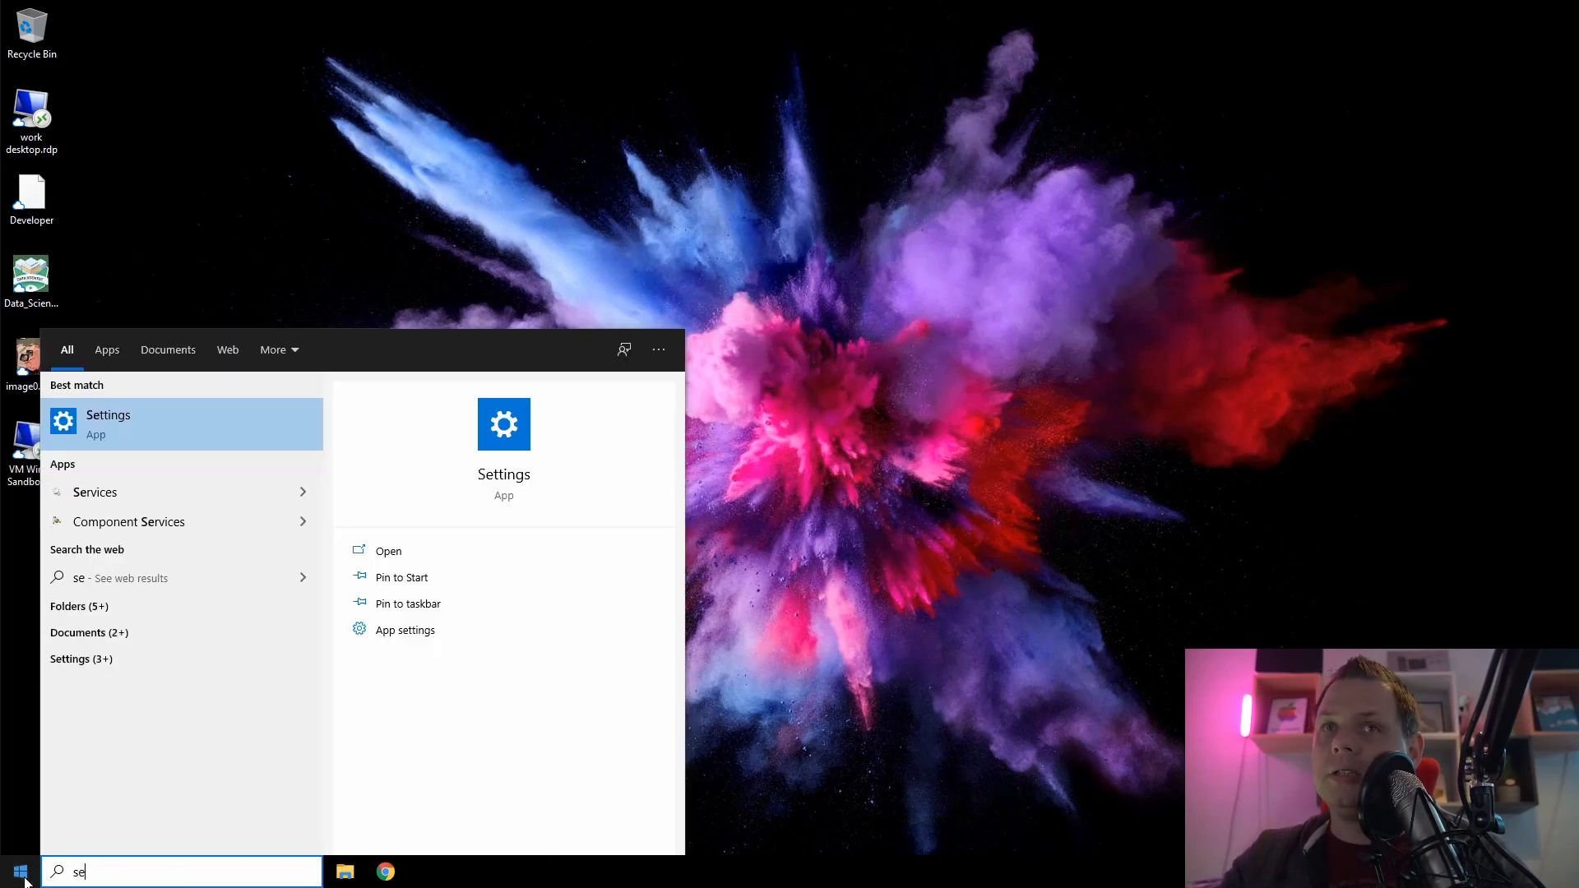
click(108, 422)
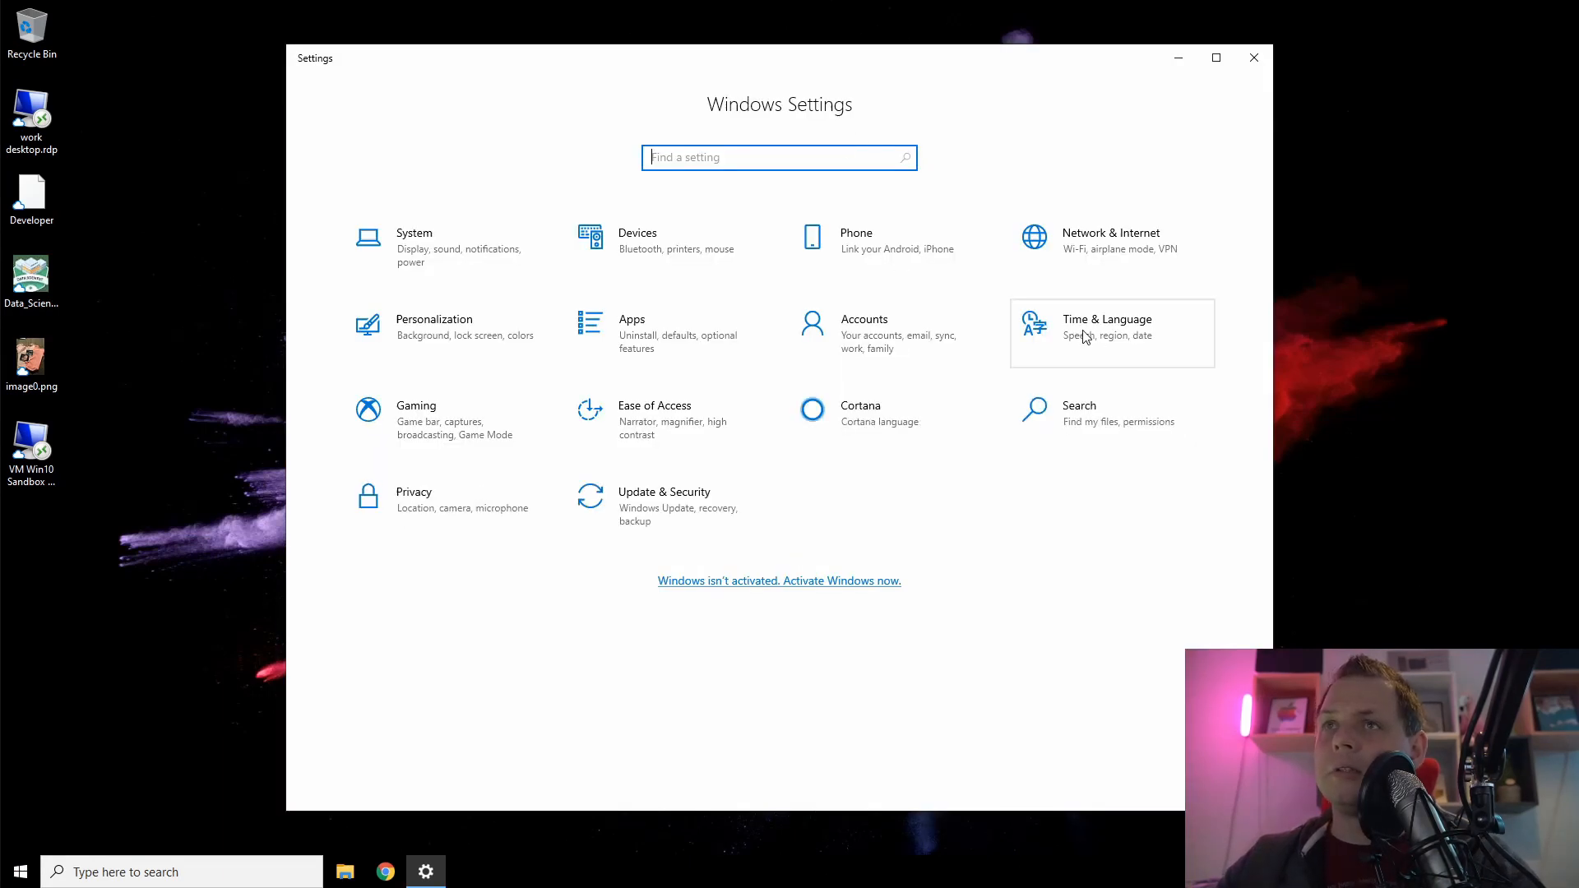
Step: Go to Time & Language > Language > Advanced keyboard settings for the default input method
click(1106, 328)
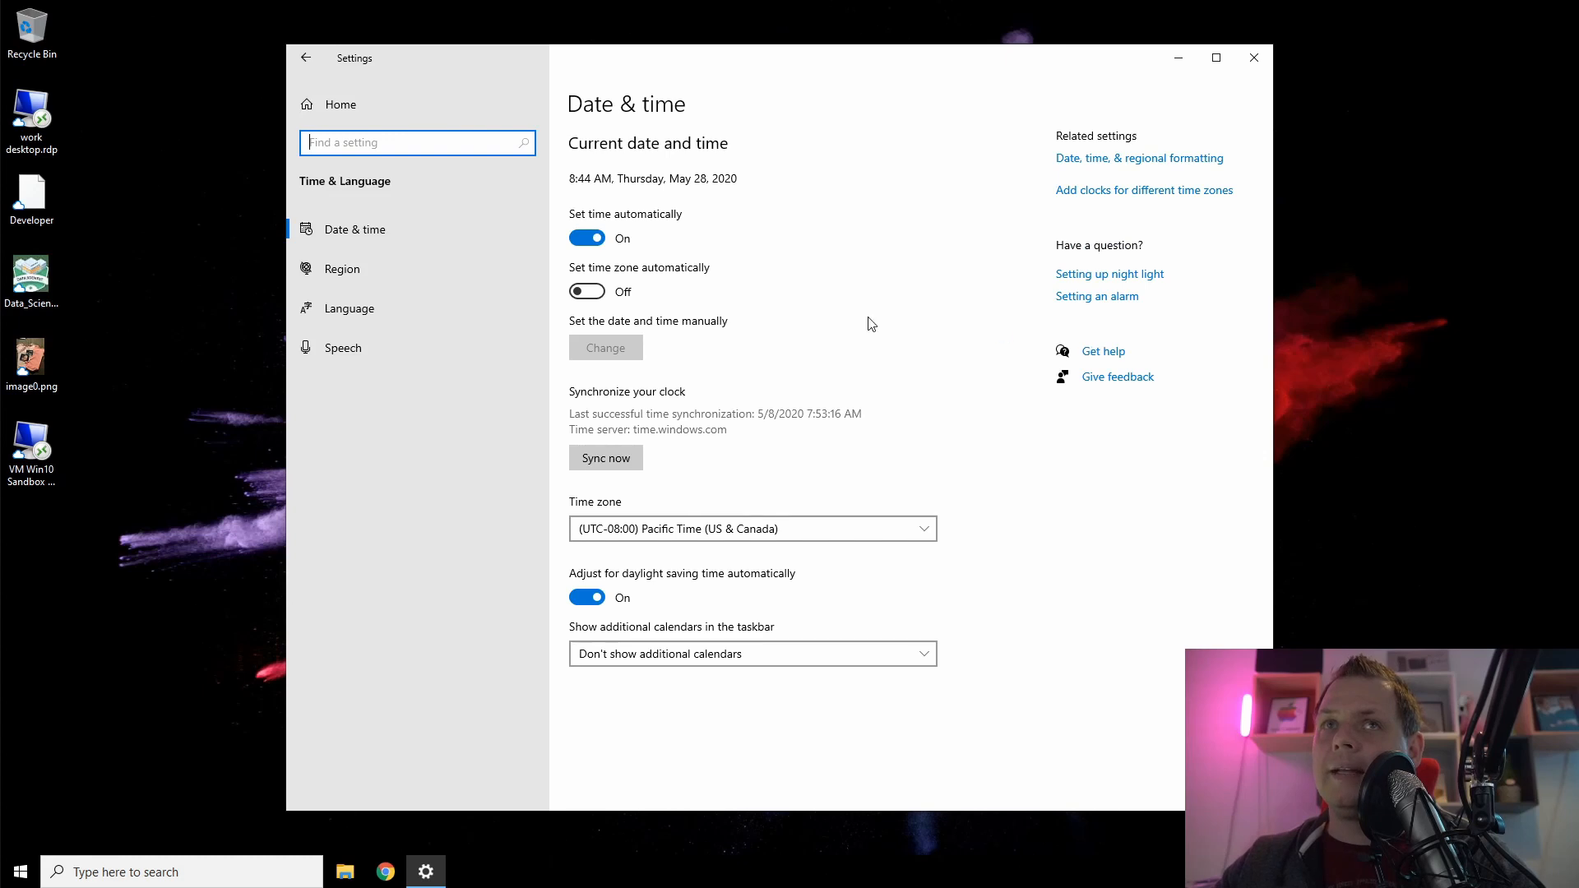
mouse_move(346, 308)
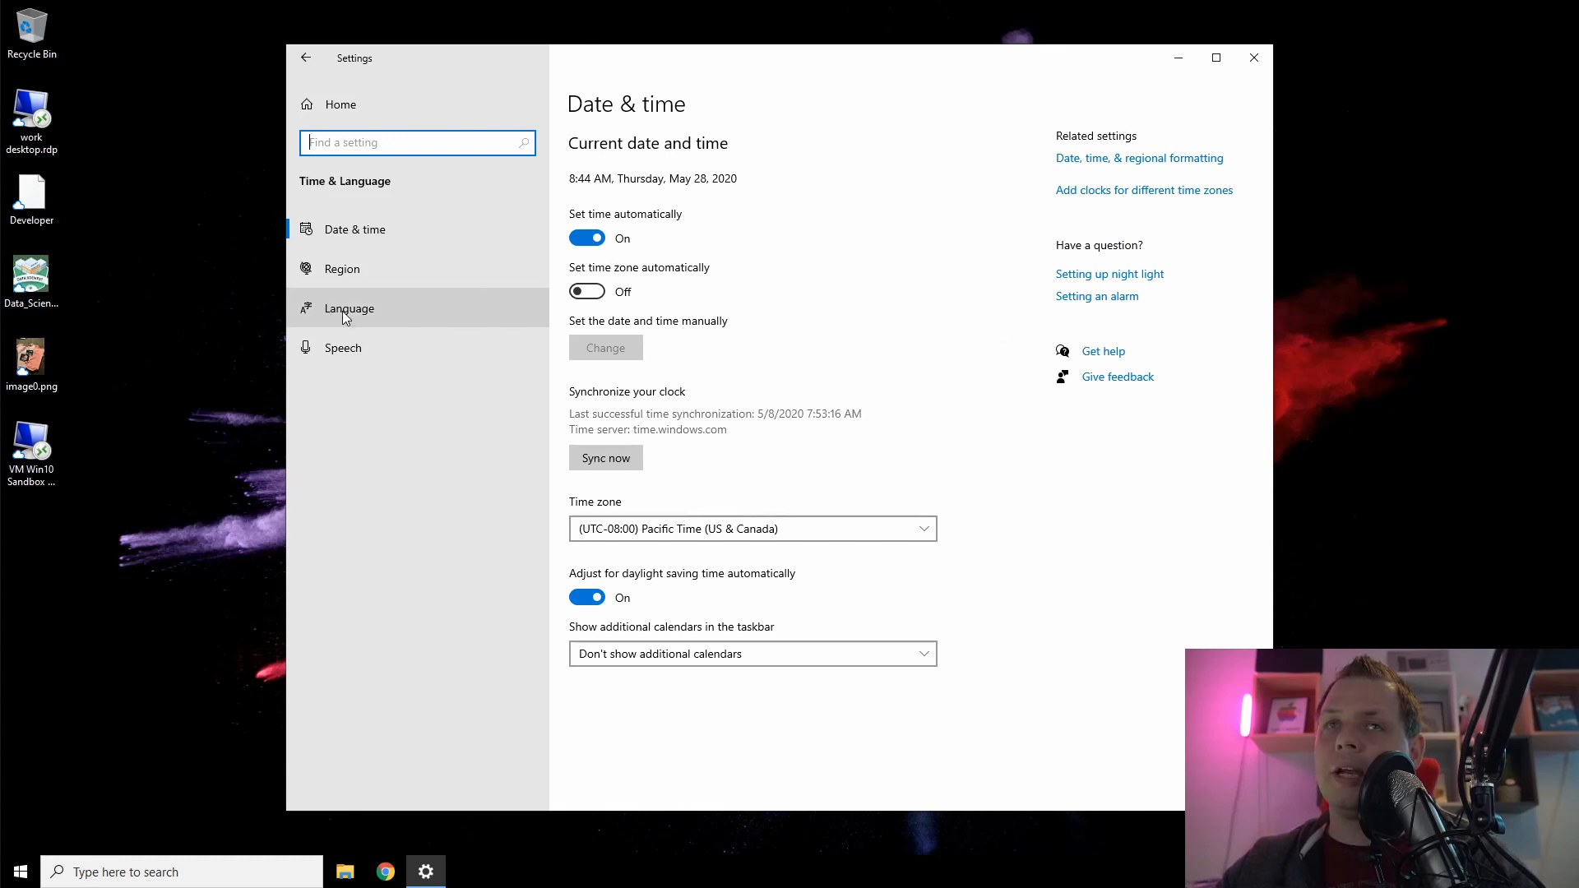
click(349, 308)
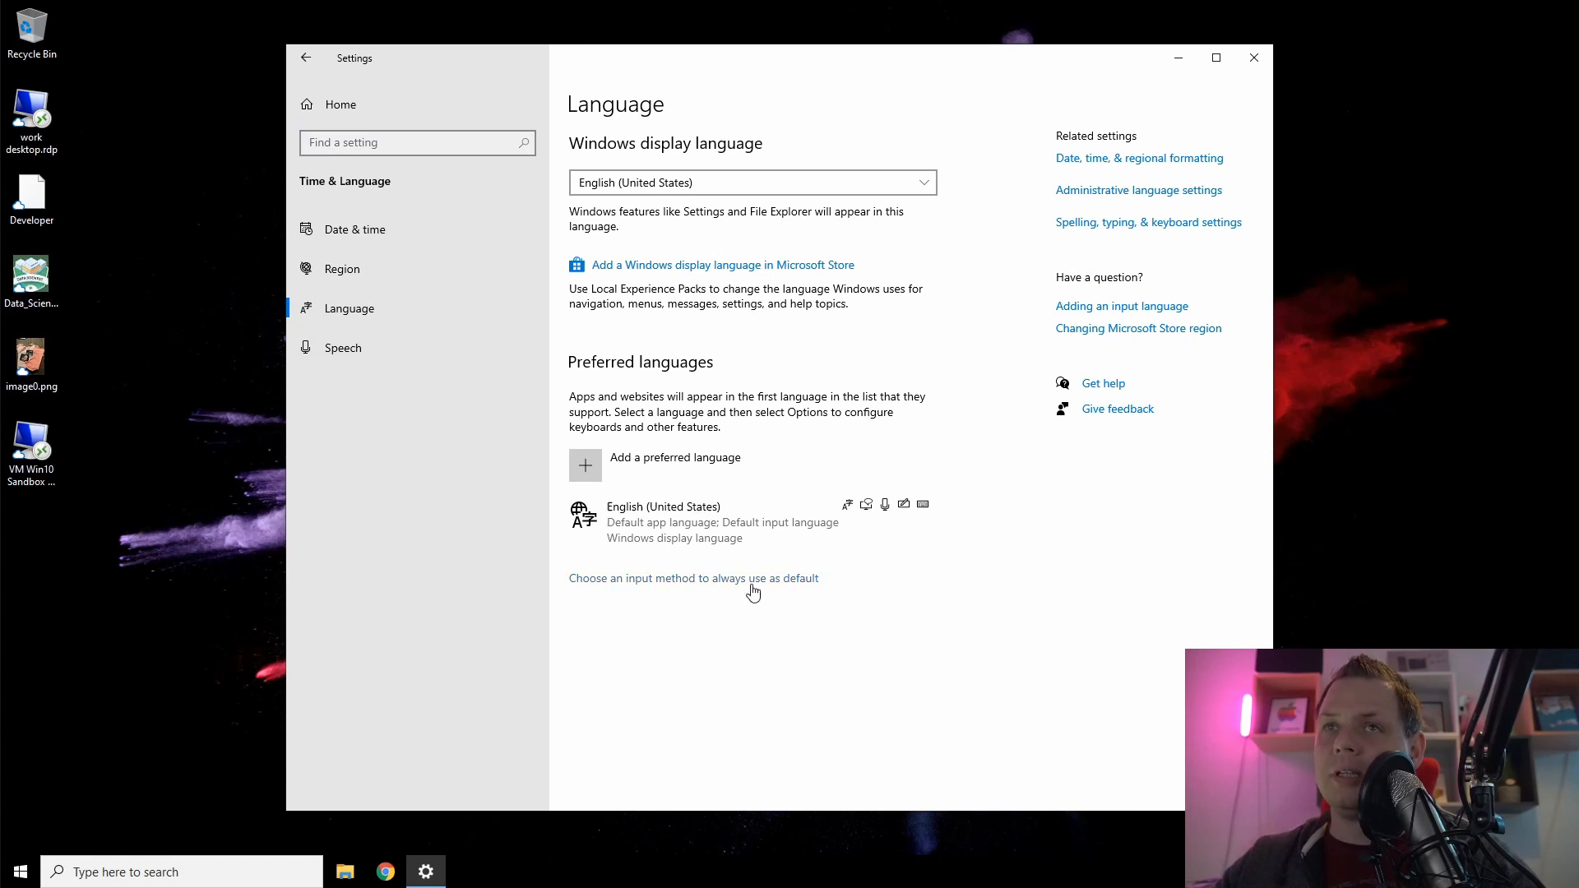
click(693, 577)
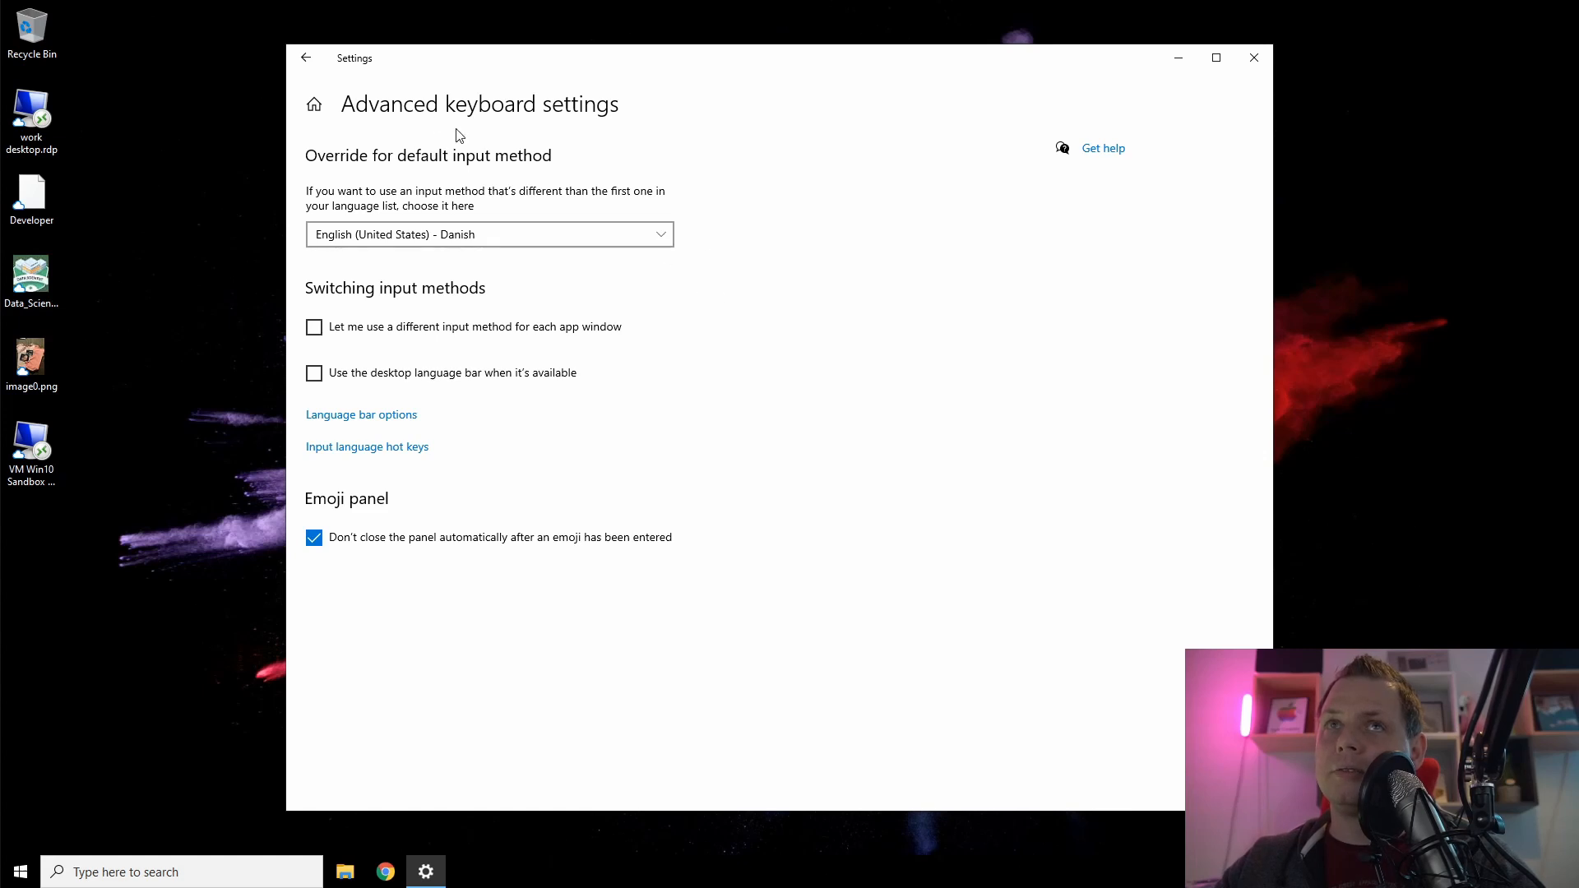
mouse_move(557, 457)
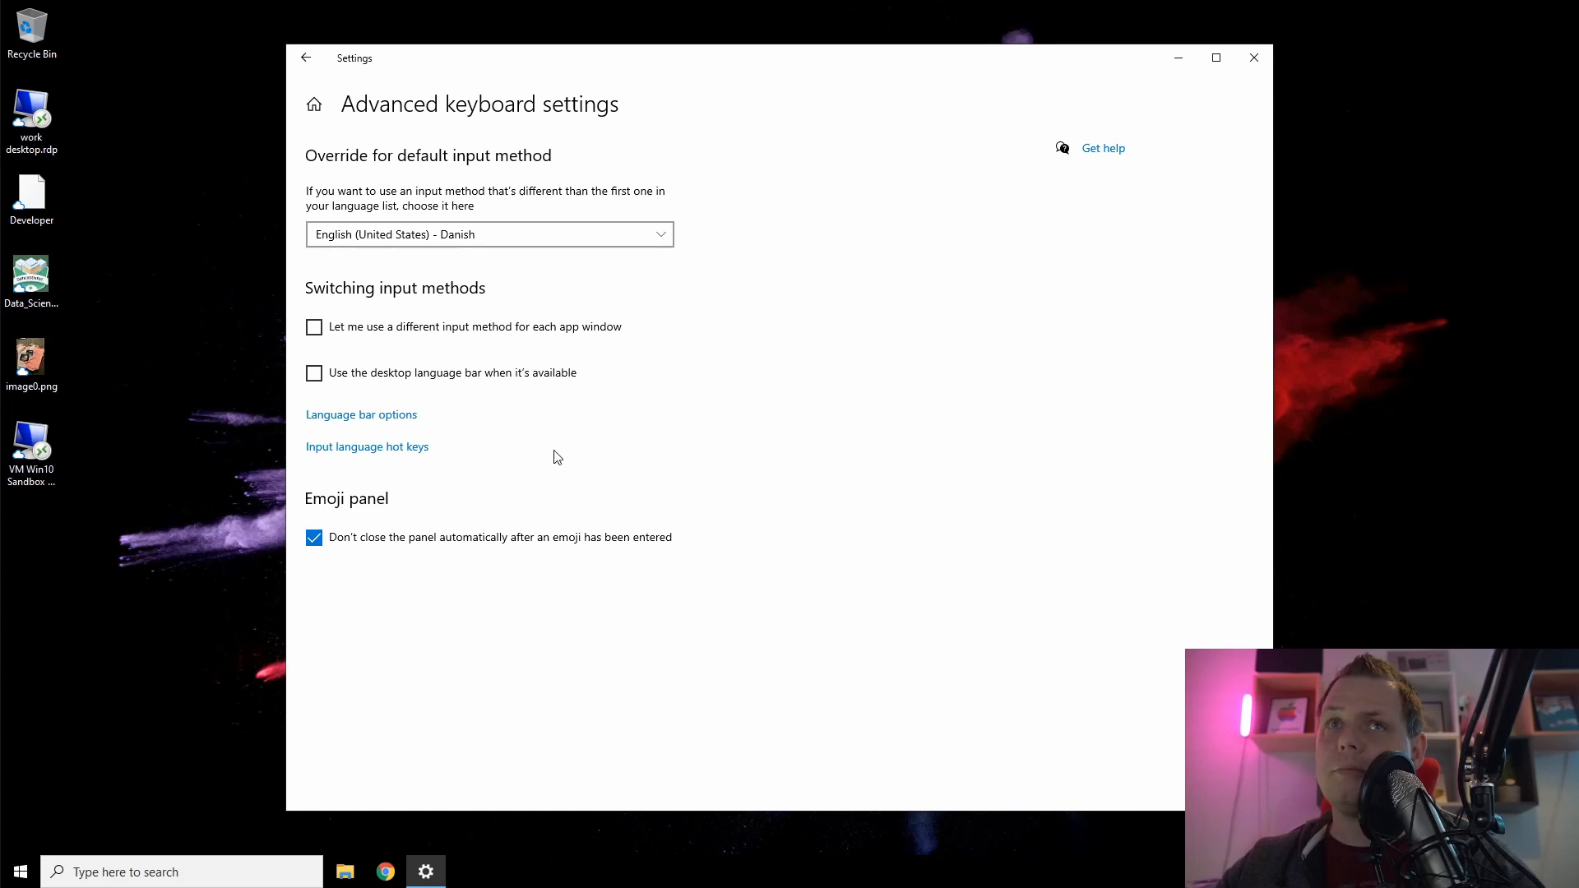
mouse_move(313, 459)
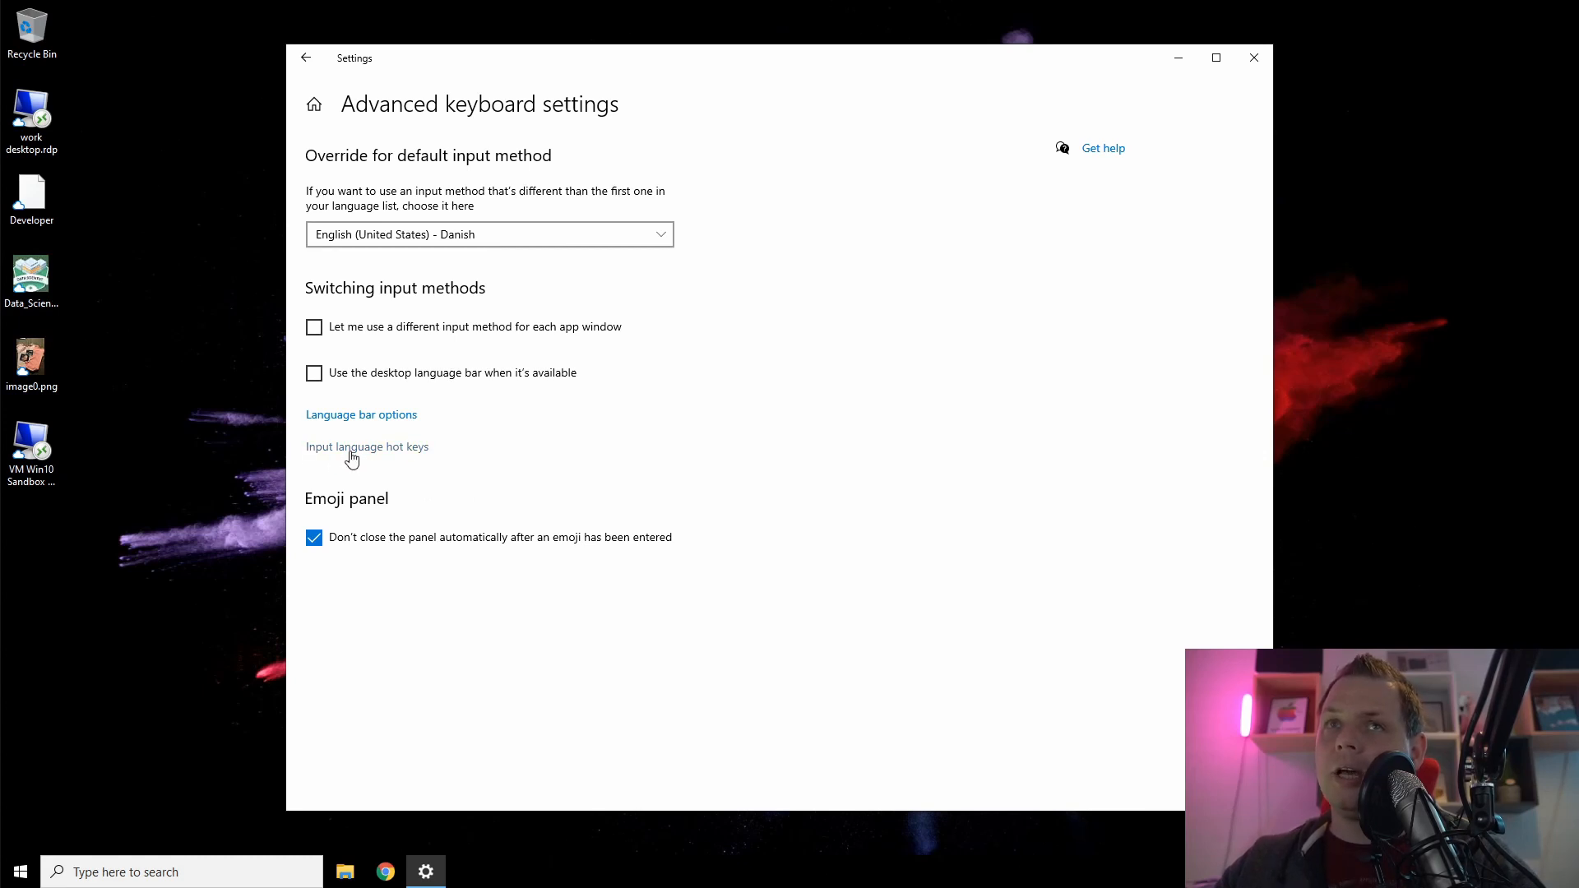
Step: Set the input-language and keyboard-layout switching hotkeys to Not Assigned
click(366, 446)
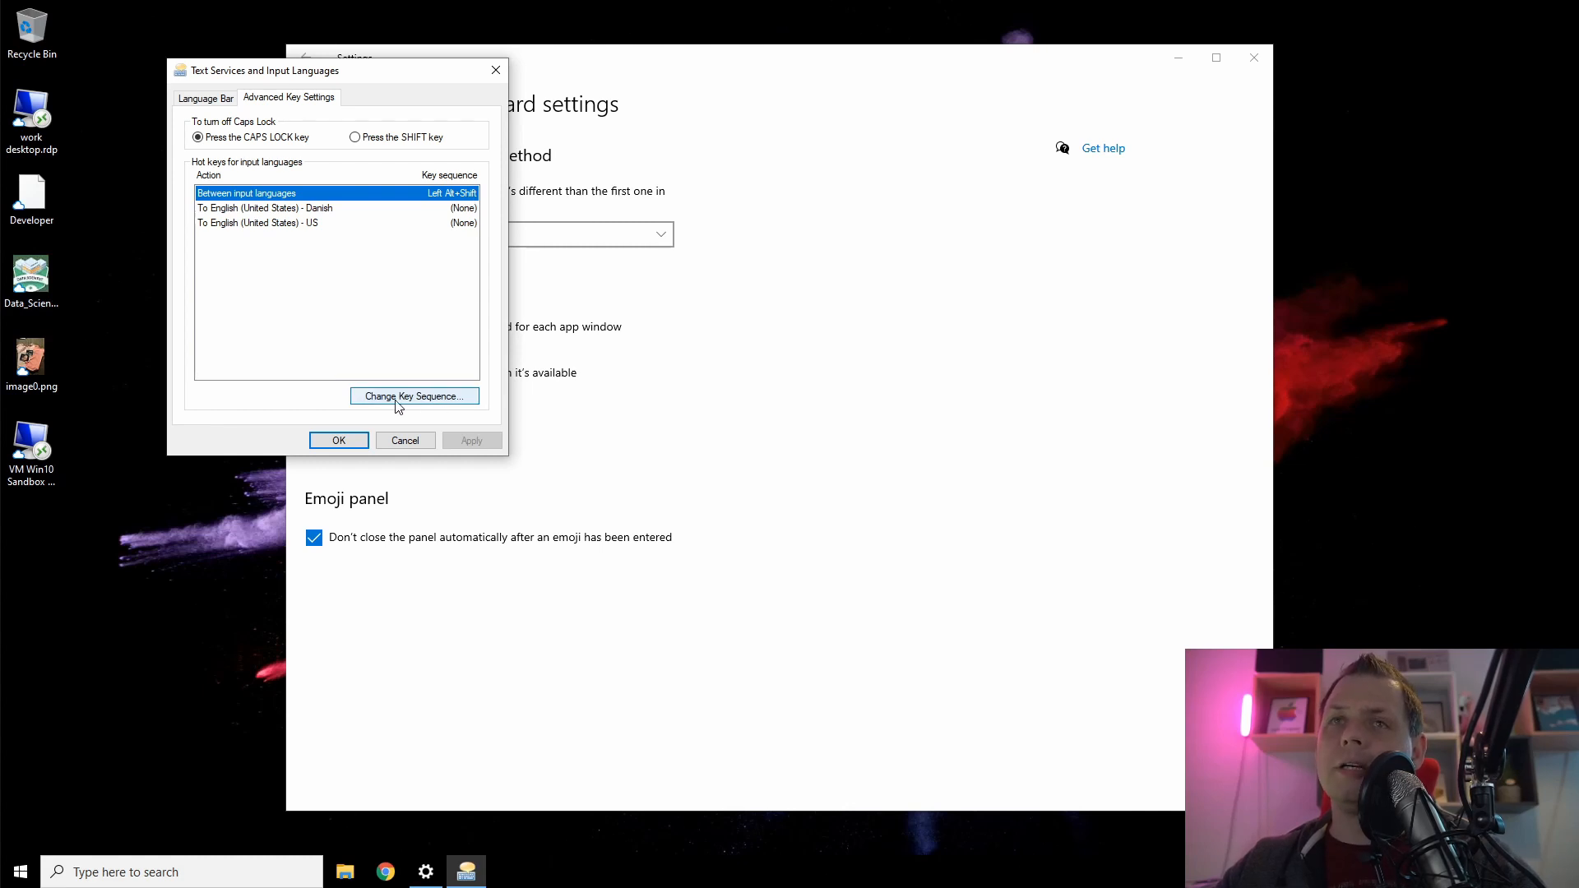
click(413, 395)
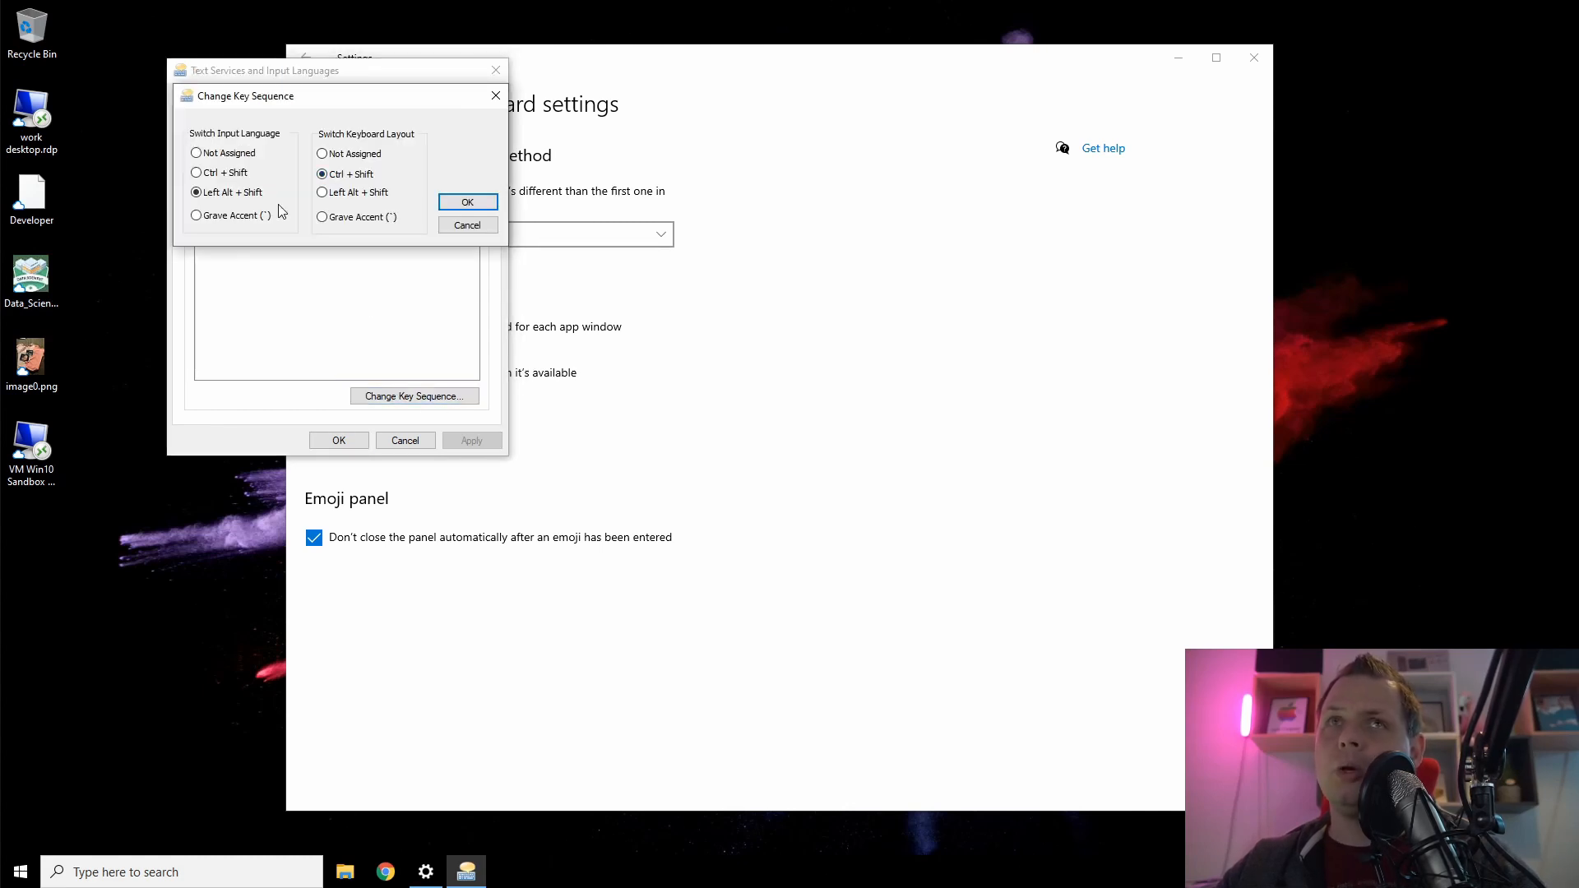
click(195, 153)
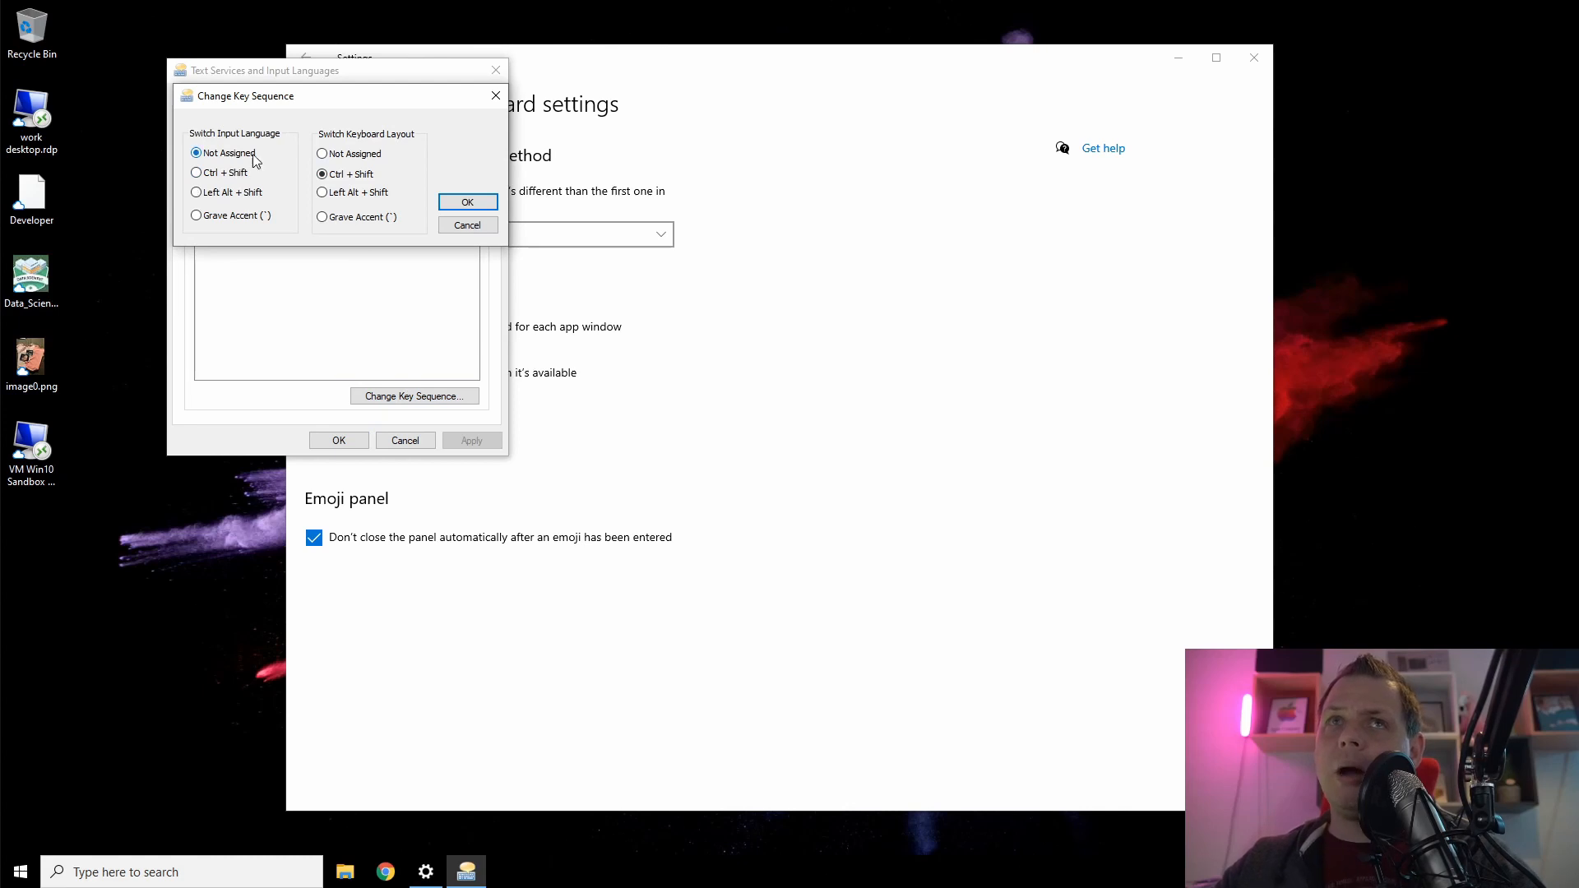
click(323, 153)
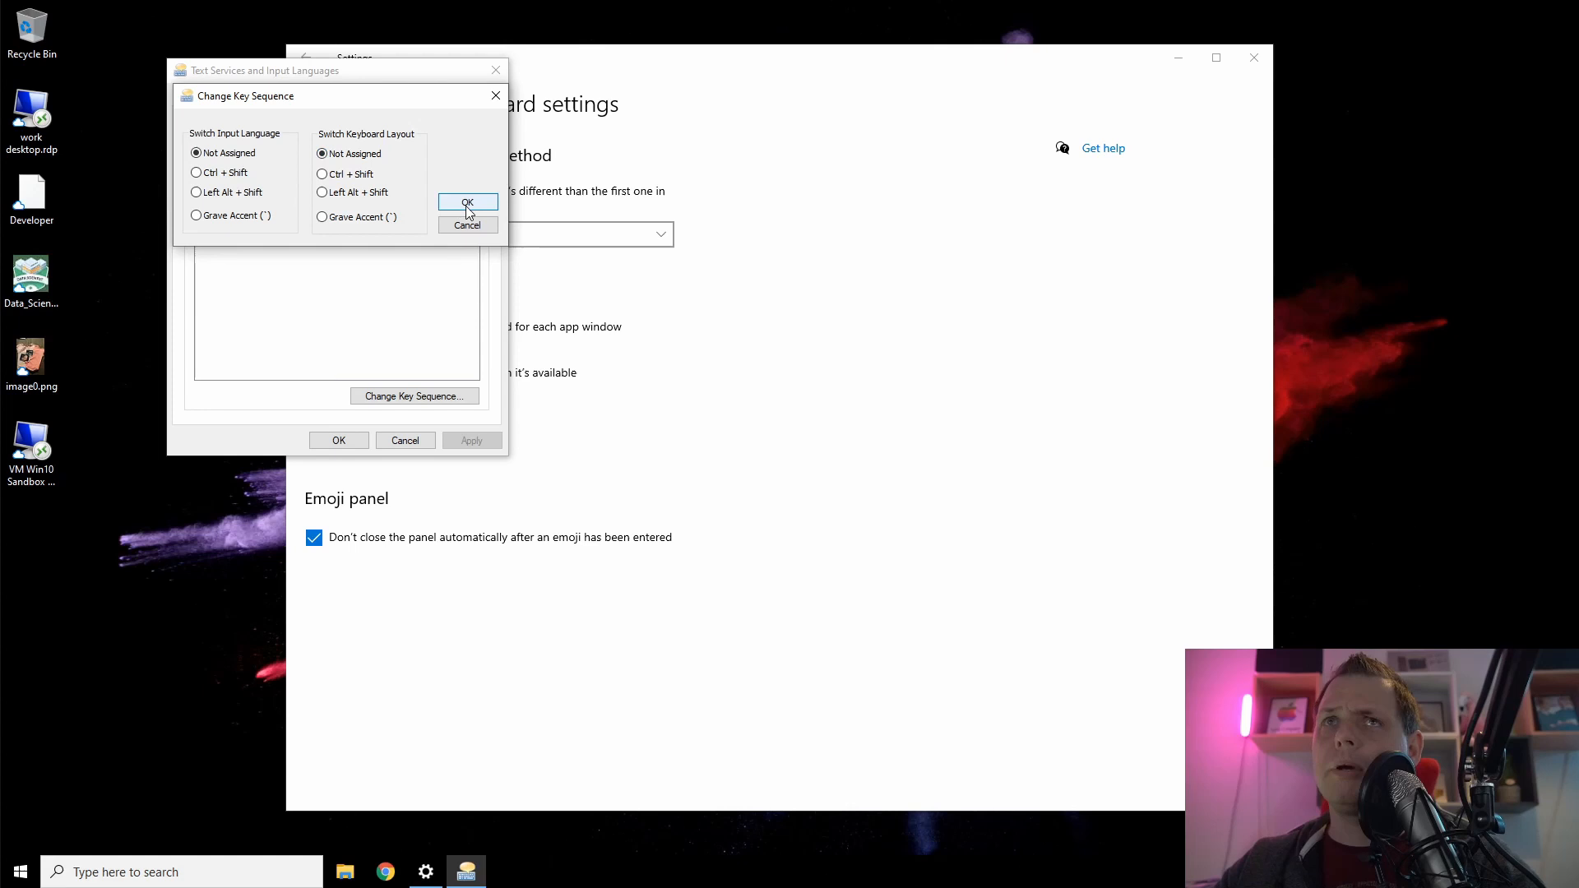
click(467, 202)
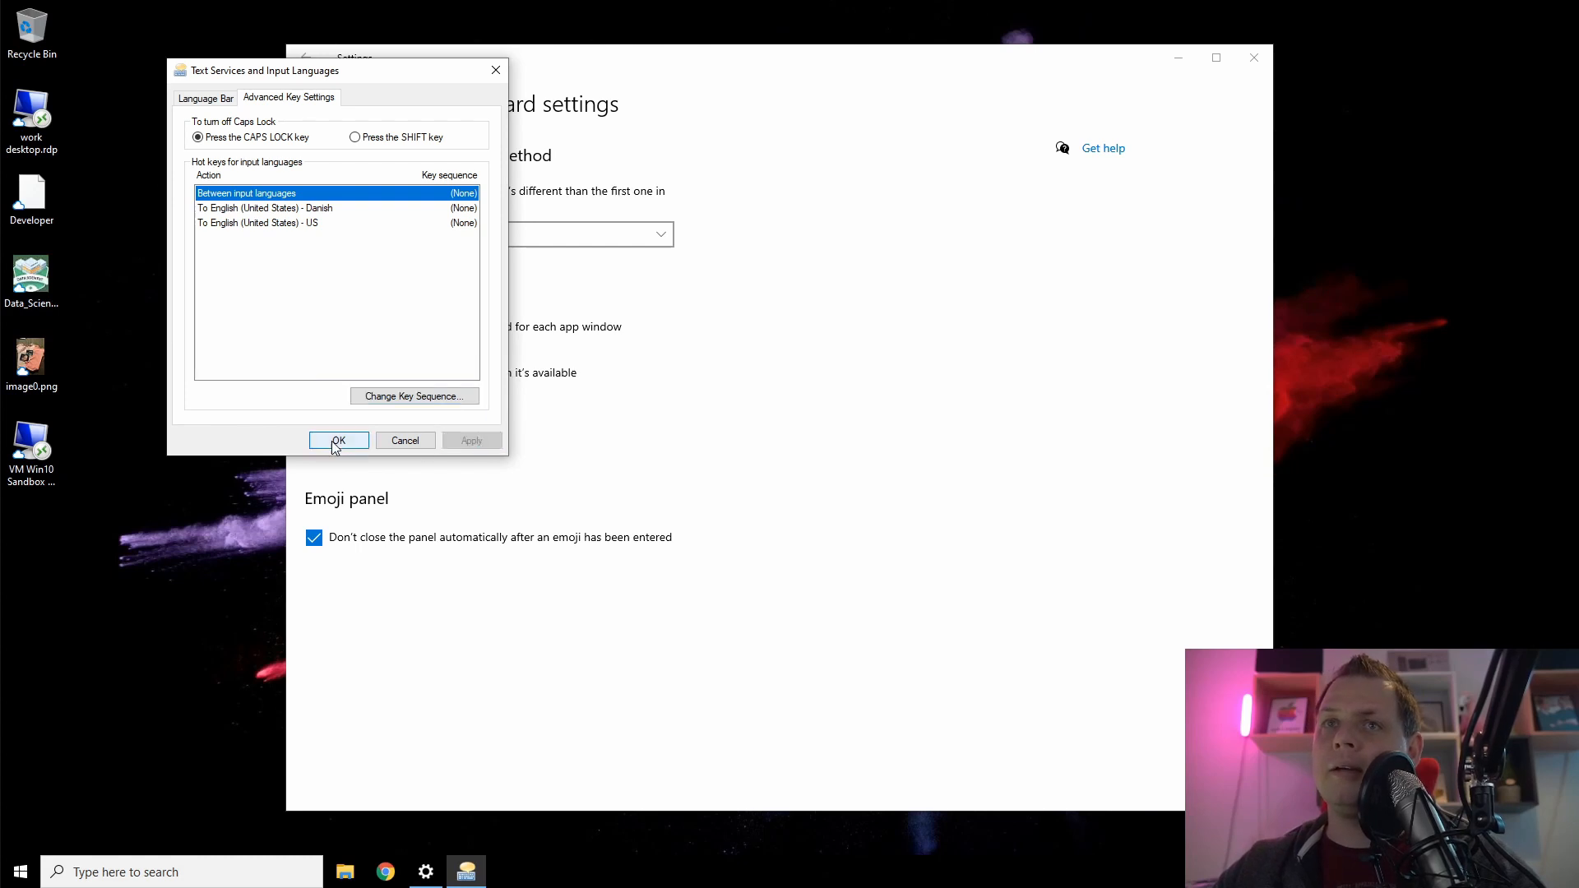
Step: Save the hotkey changes and close the Settings window
click(337, 440)
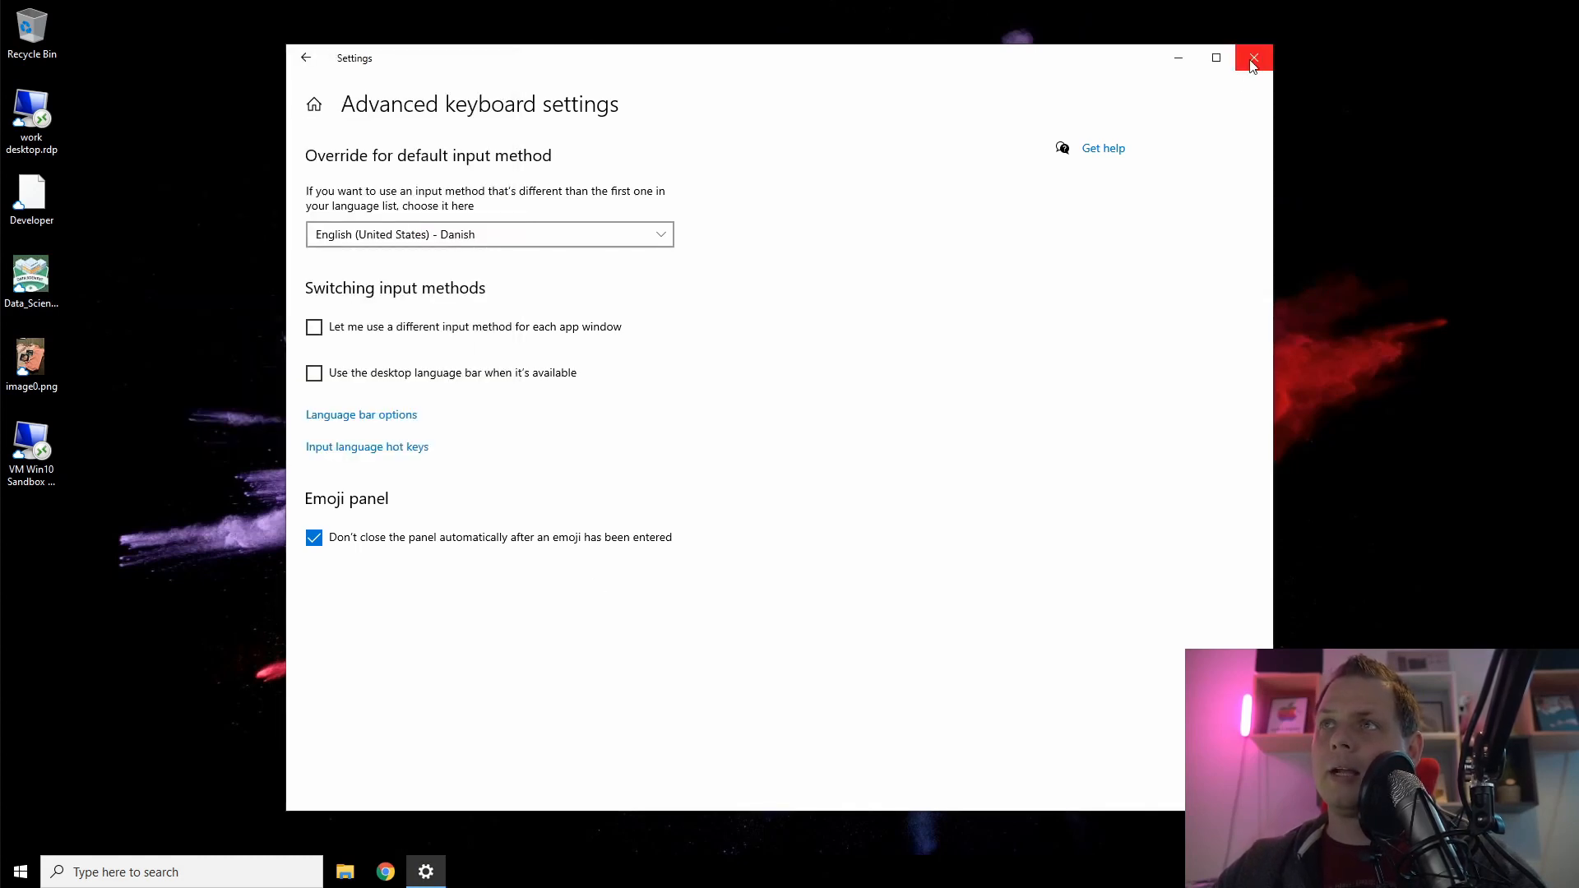
click(1252, 57)
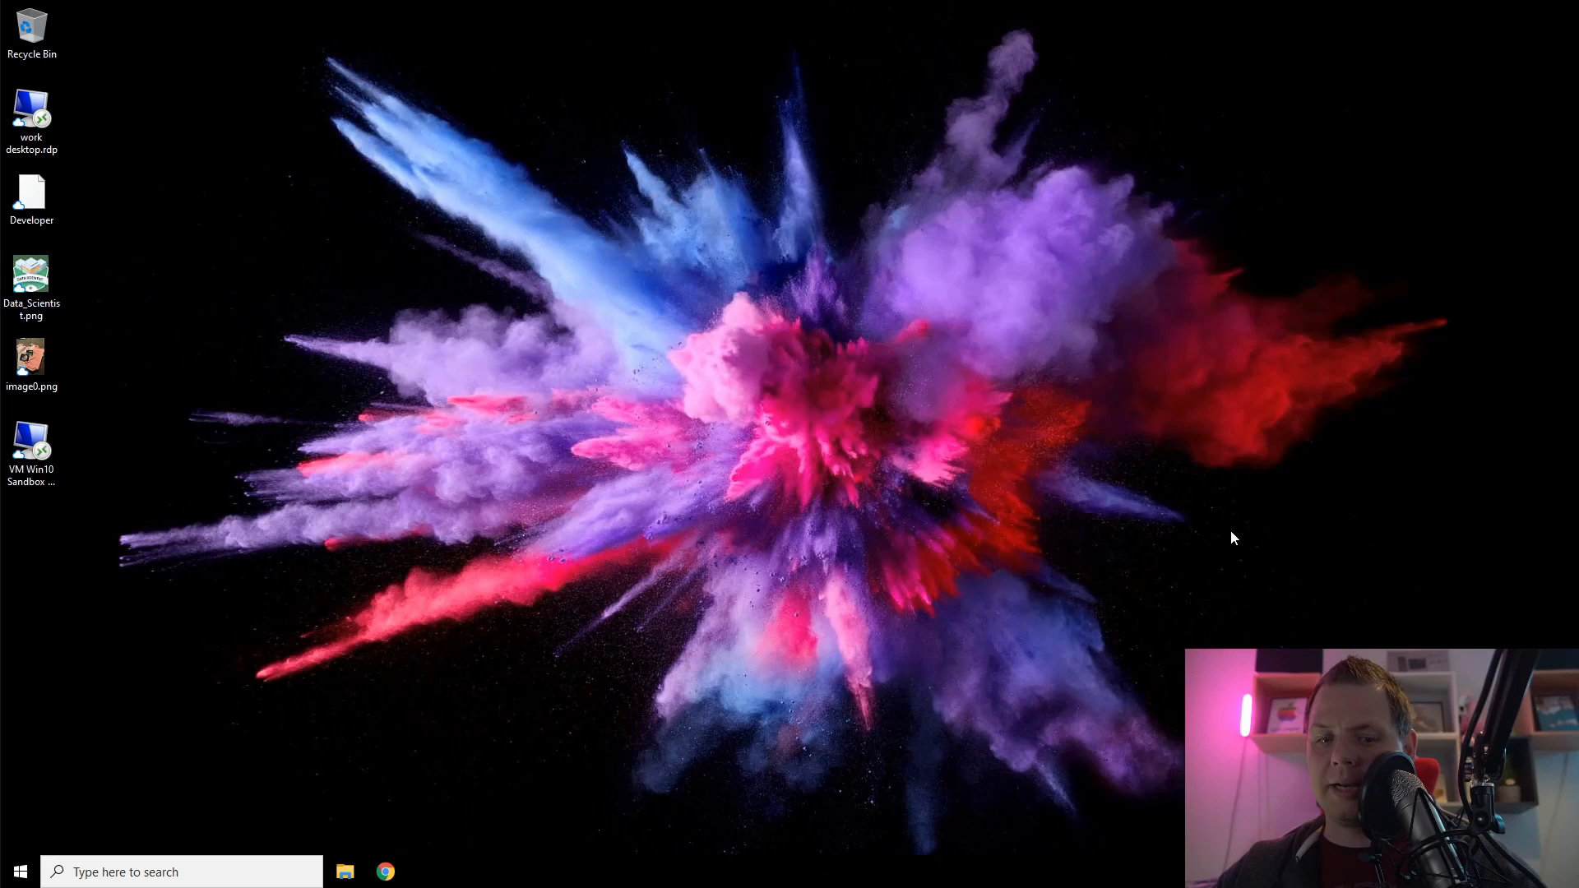
click(32, 287)
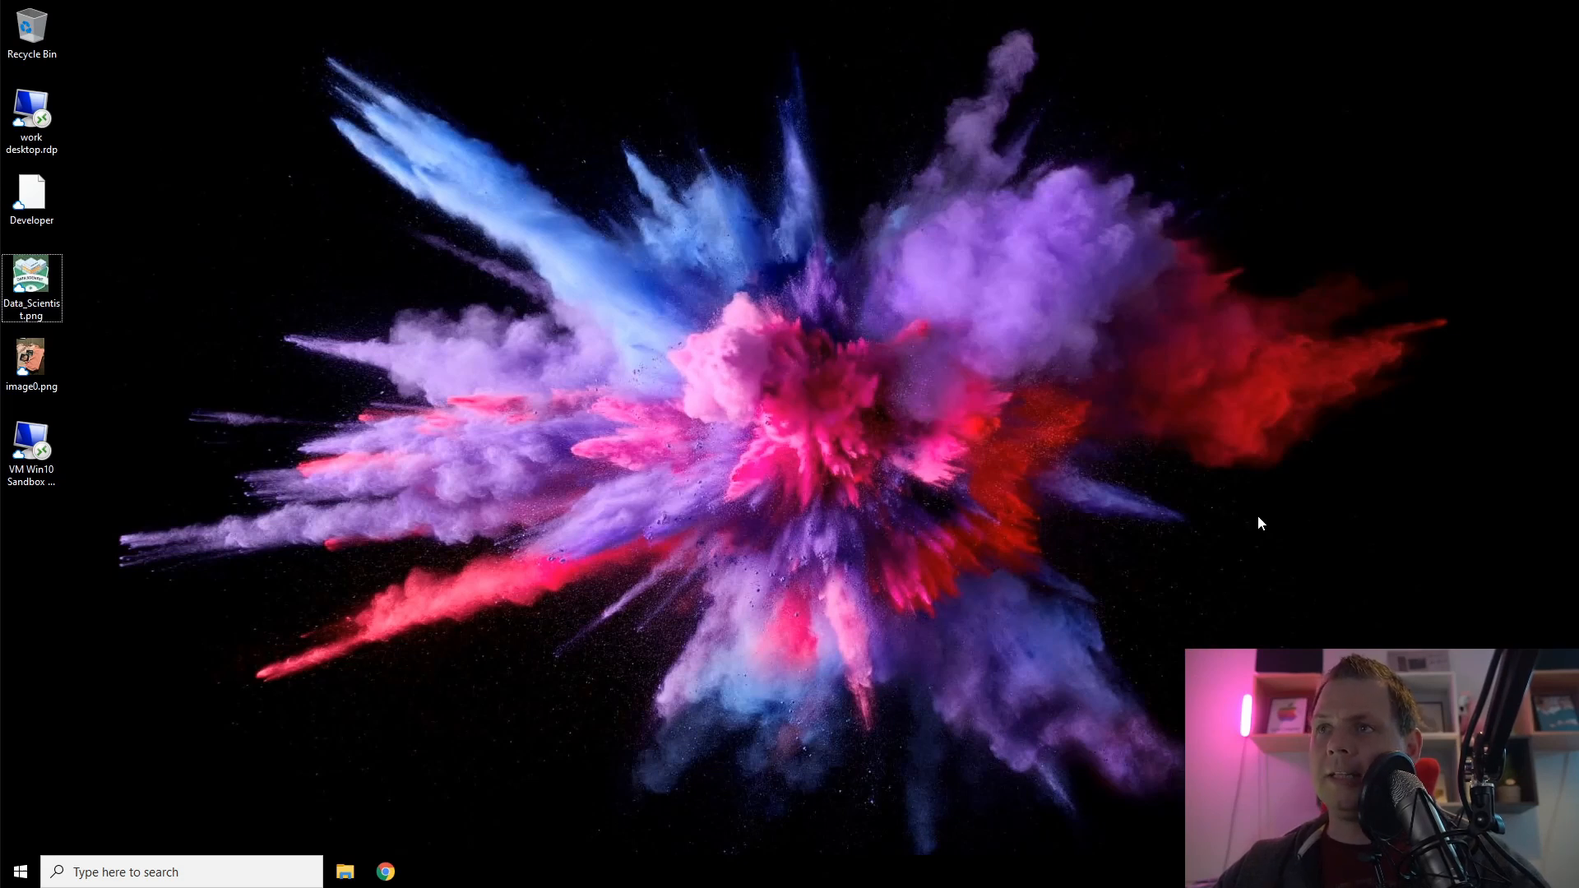